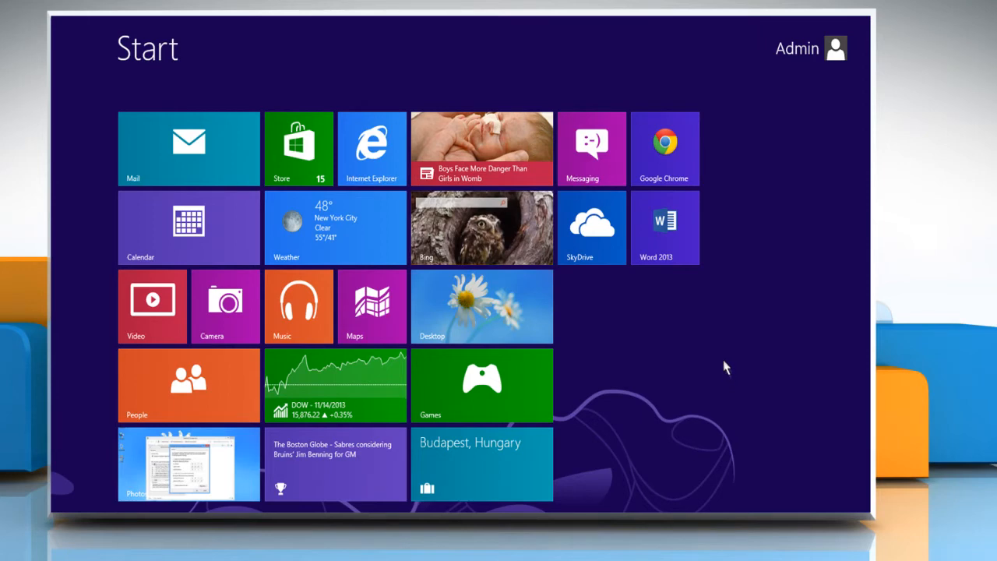
# Step: Open the file location of the Word 2013 tile from the Start screen
pyautogui.rightClick(664, 226)
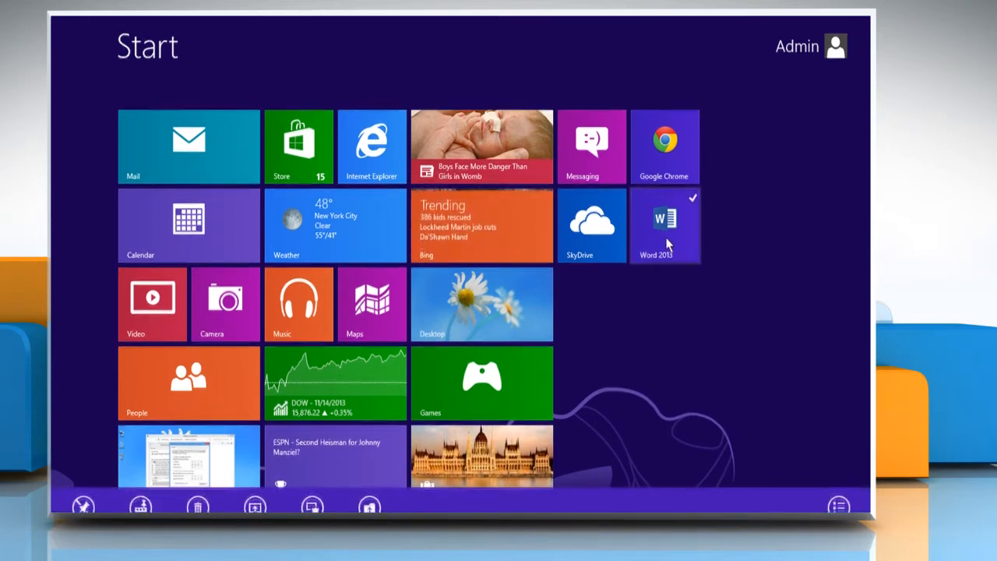
pyautogui.rightClick(664, 225)
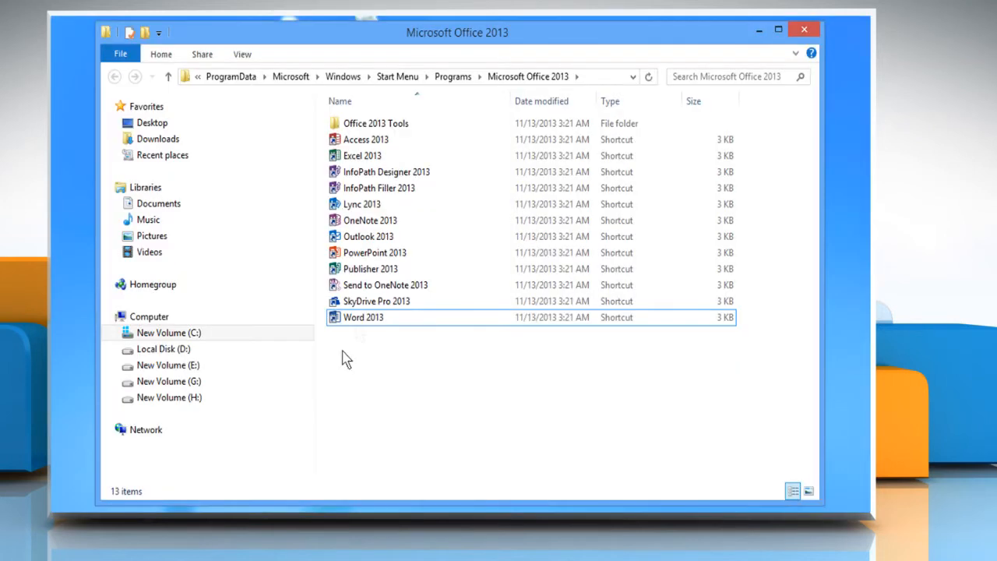
# Step: Send the Word 2013 shortcut to the desktop via Send to > Desktop
pyautogui.rightClick(362, 317)
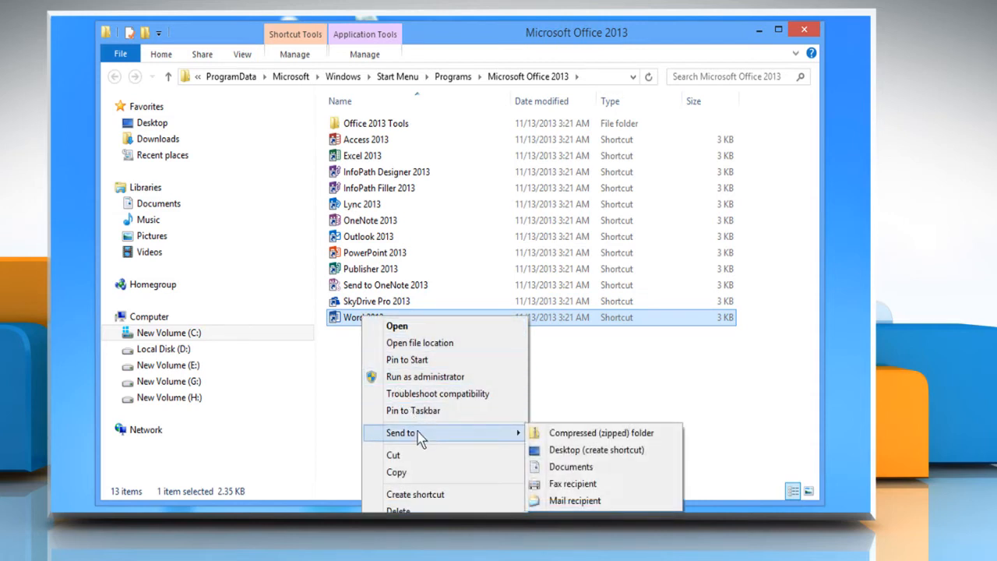
pyautogui.moveTo(439, 436)
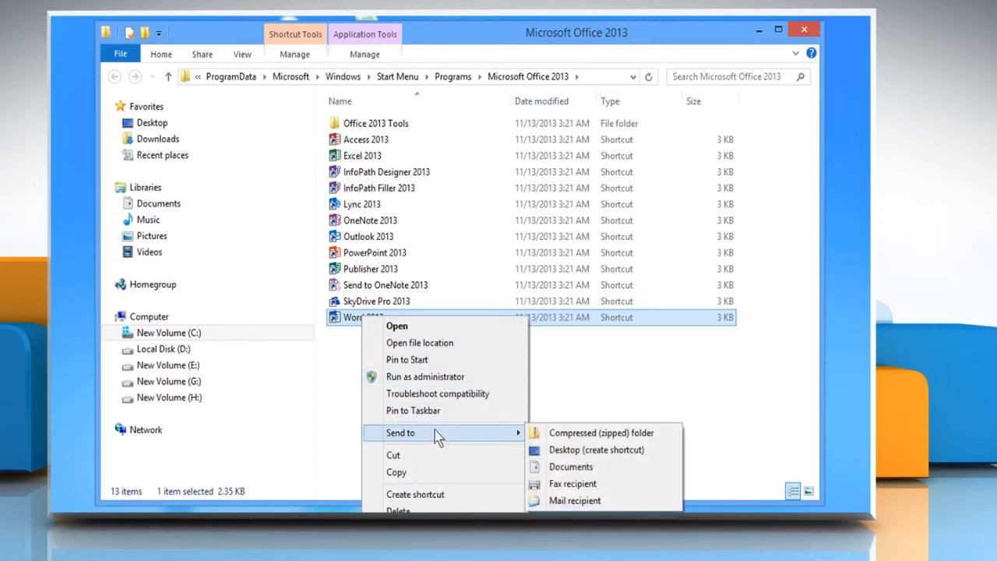
pyautogui.moveTo(596, 449)
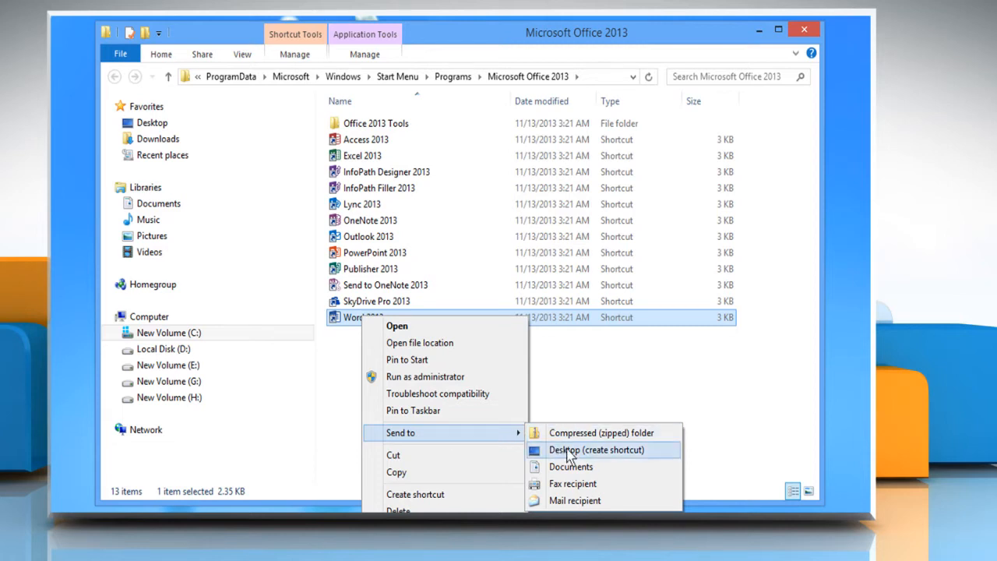
pyautogui.click(596, 450)
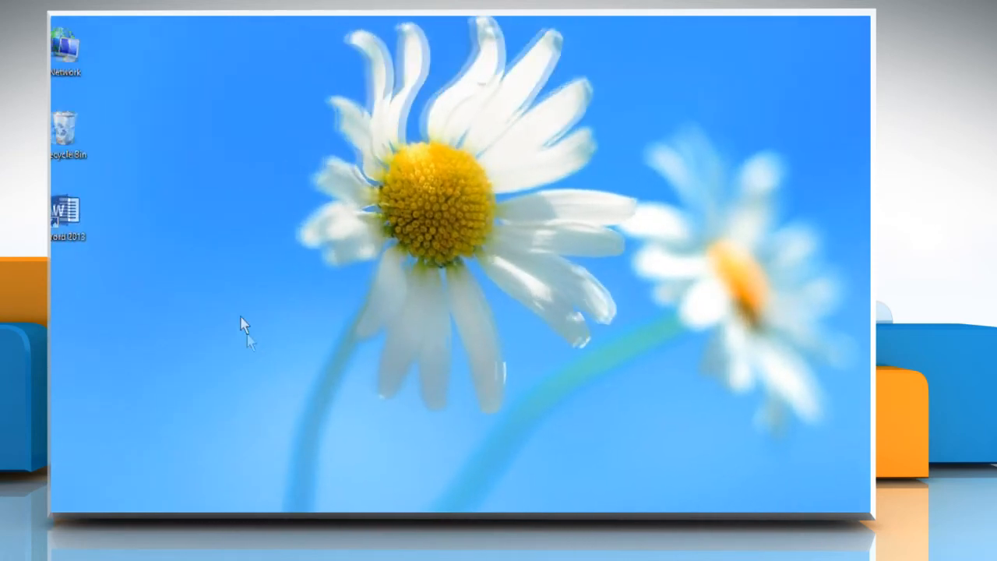
# Step: Open Properties for the new Word 2013 desktop shortcut
pyautogui.click(74, 214)
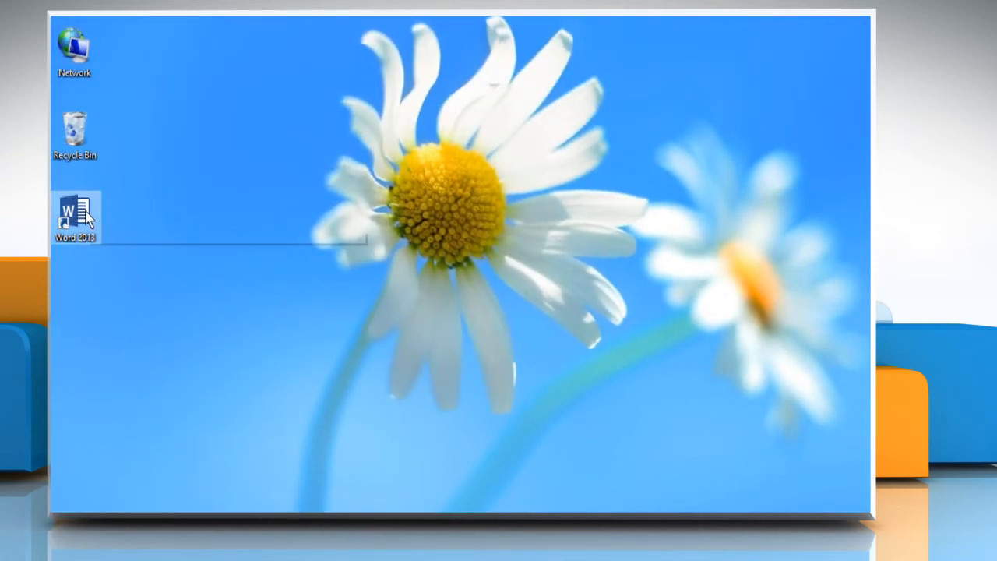
pyautogui.rightClick(75, 215)
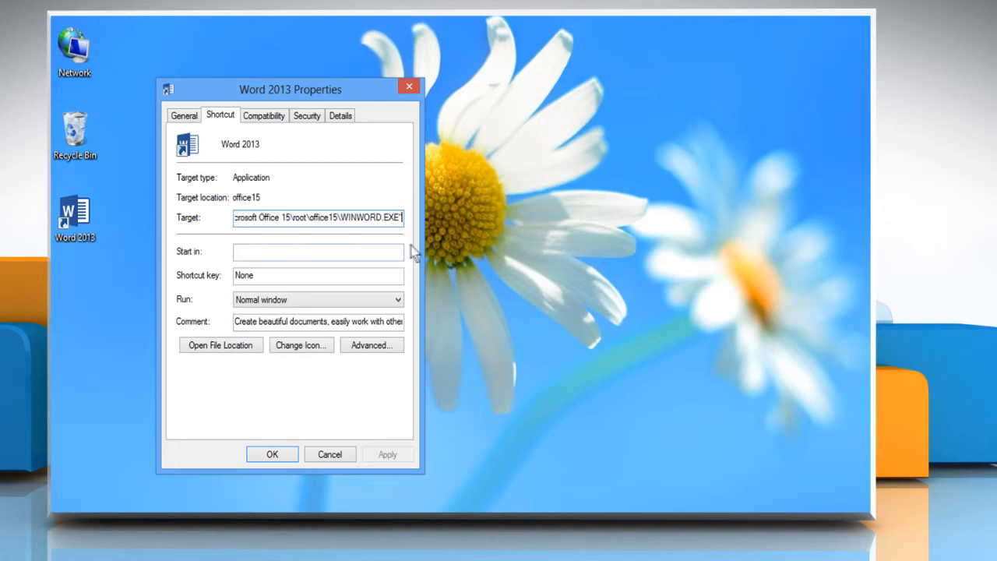
pyautogui.moveTo(409, 245)
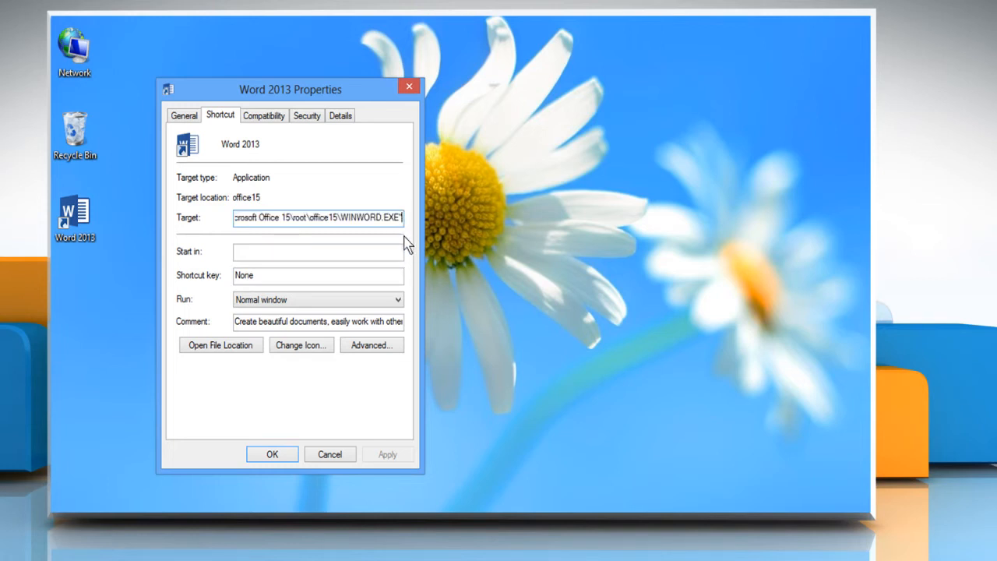
# Step: Append the /mfile1 switch to the shortcut's WINWORD.EXE target and confirm with OK
pyautogui.write('/mfile1')
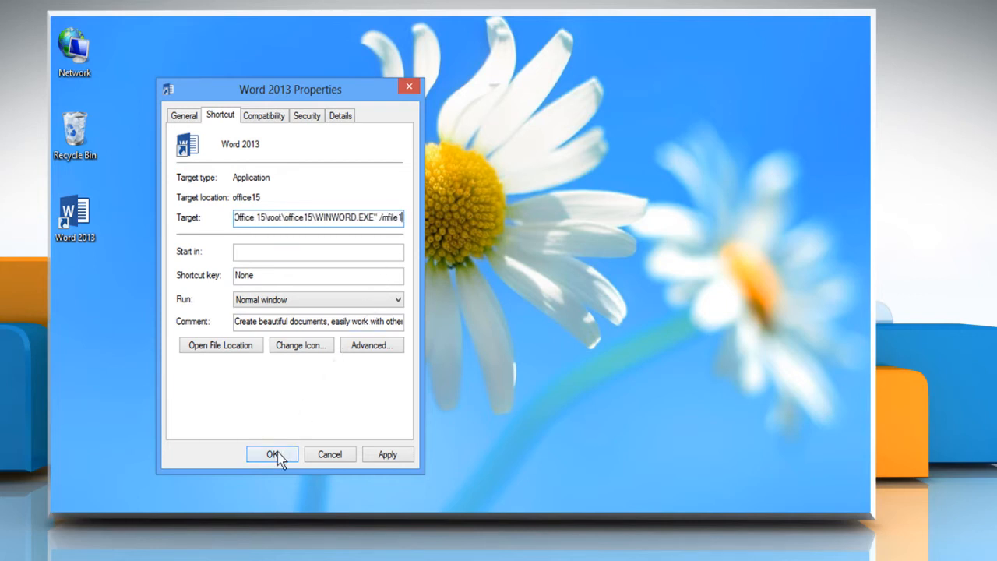
pyautogui.click(272, 453)
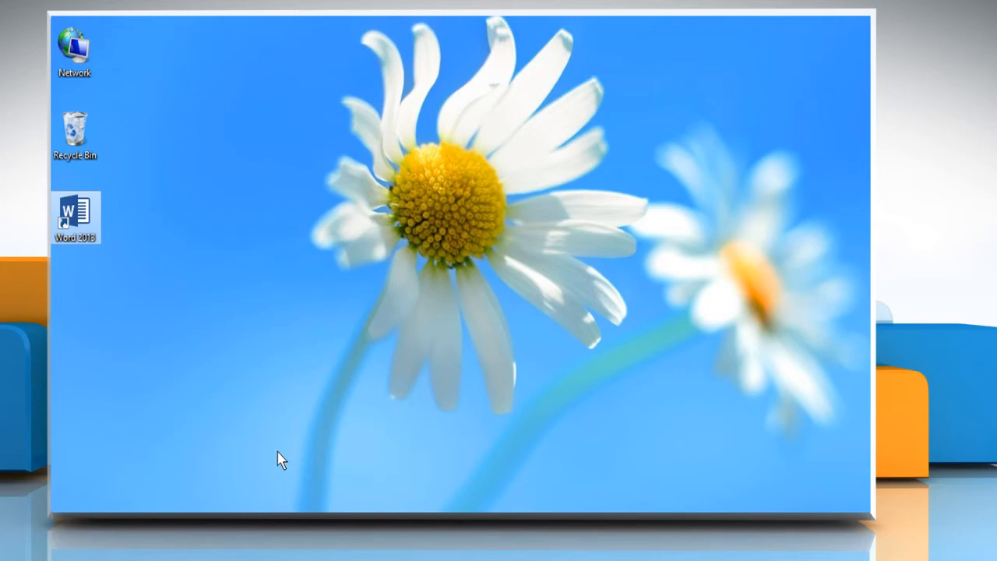
pyautogui.moveTo(246, 401)
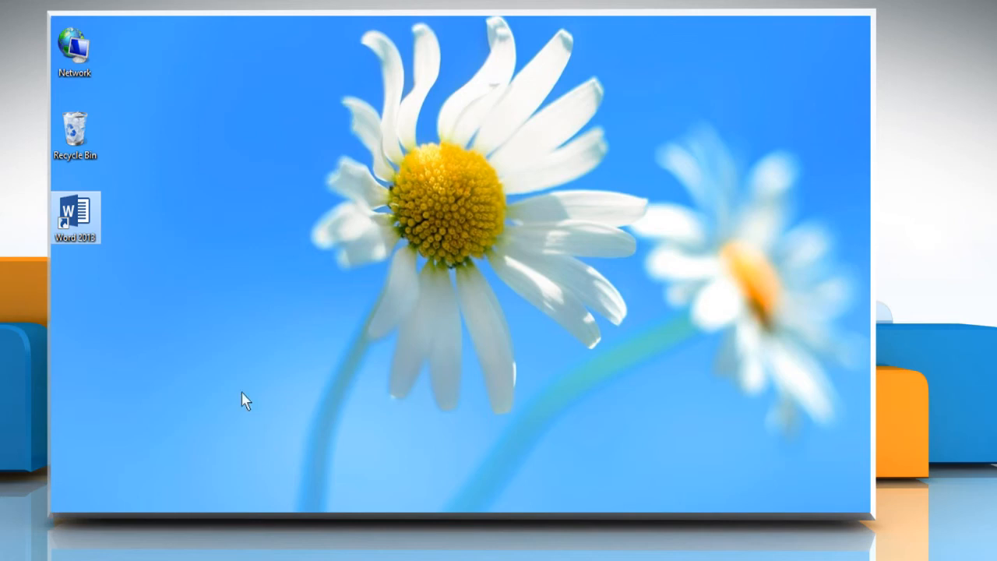
# Step: Start renaming the Word 2013 desktop shortcut to 'Word - Open Last Document'
pyautogui.click(75, 216)
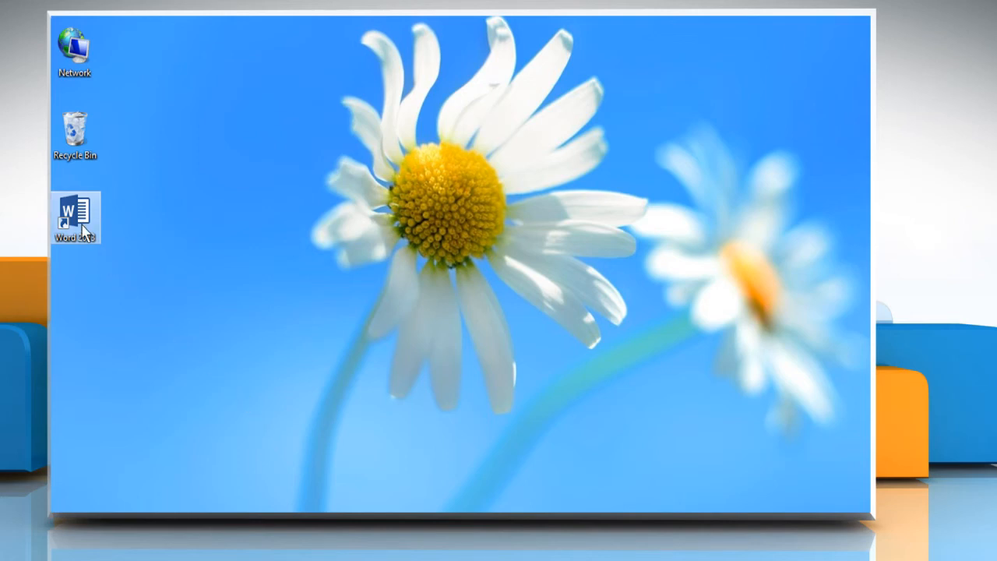
pyautogui.rightClick(74, 218)
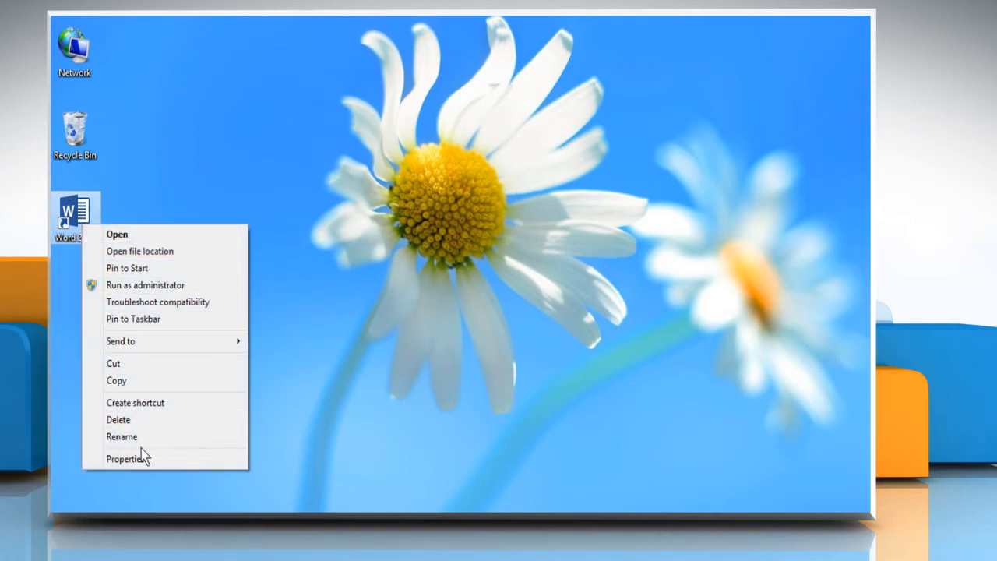
pyautogui.click(122, 436)
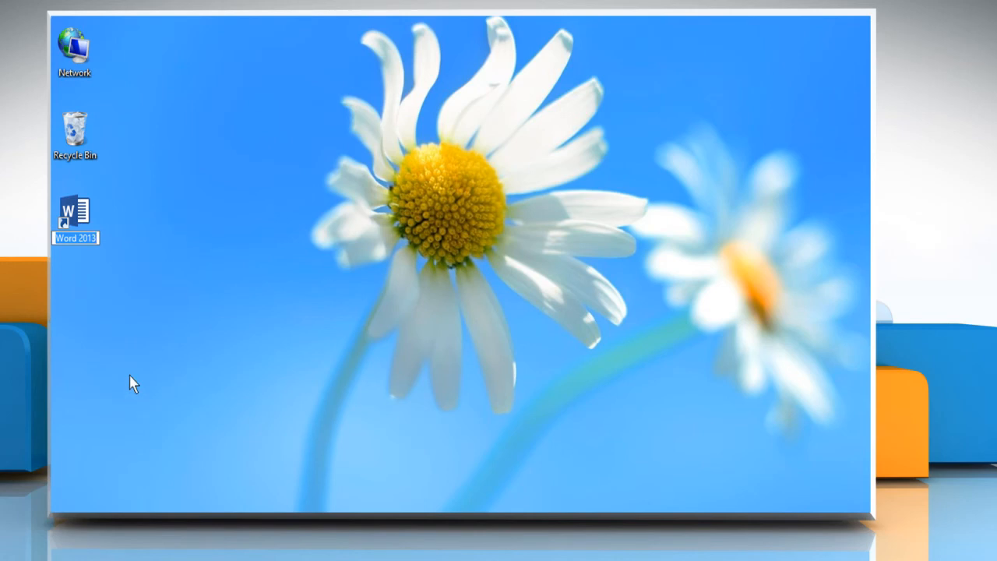
pyautogui.moveTo(75, 210)
pyautogui.write('- Open Last Document')
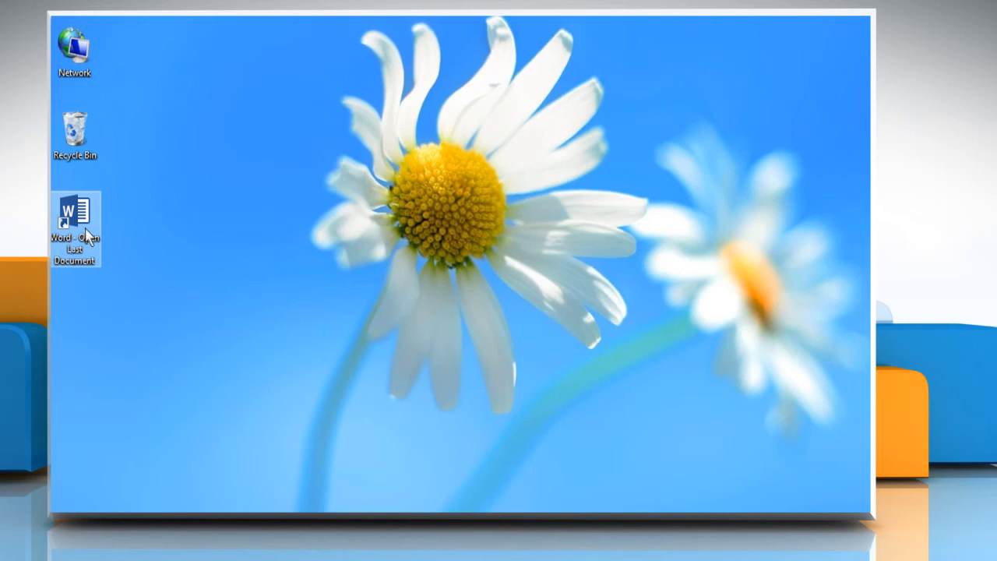
# Step: Launch the 'Word - Open Last Document' shortcut to reopen Video Tutorials in Word
pyautogui.rightClick(75, 218)
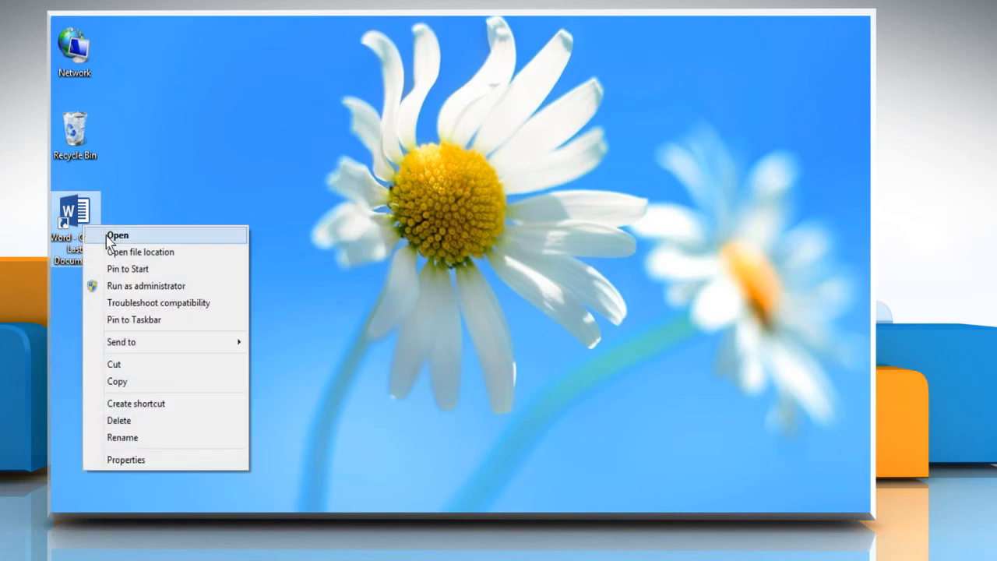
pyautogui.click(117, 234)
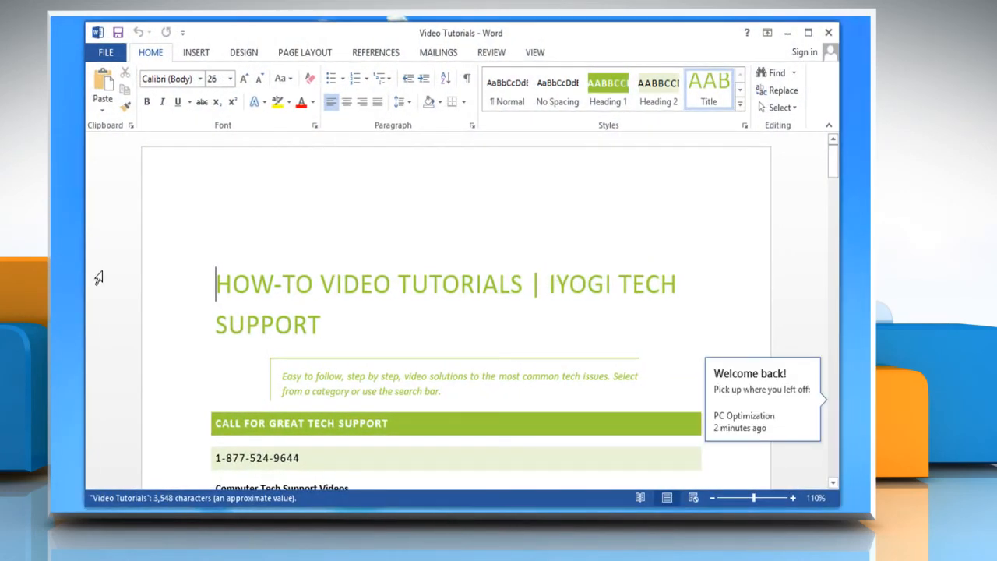